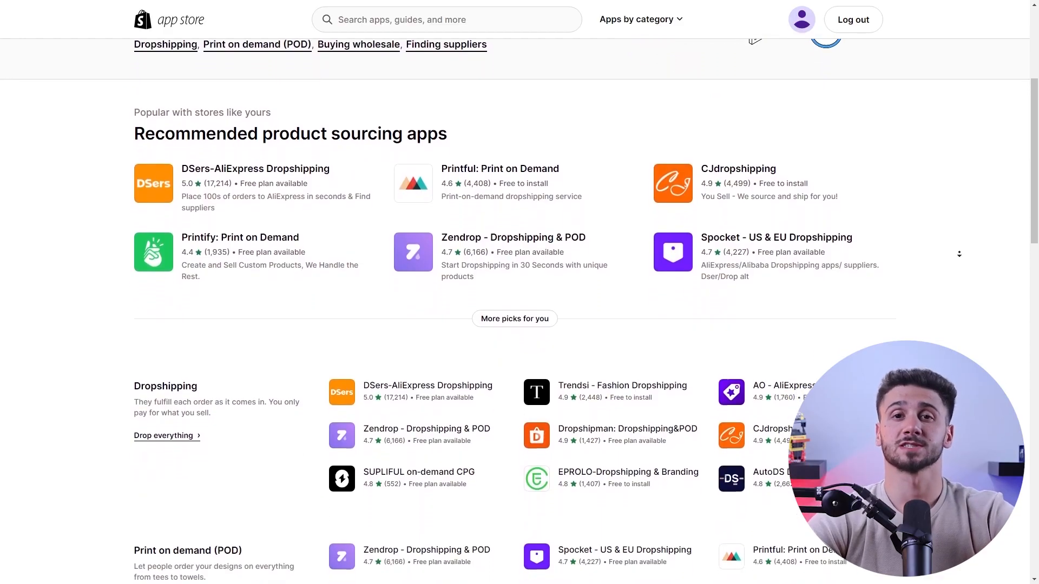
Navigate to the Dropshipping category via the 'Drop everything' link, listing apps like DSers, Trendsi and Zendrop
scroll("down", 3)
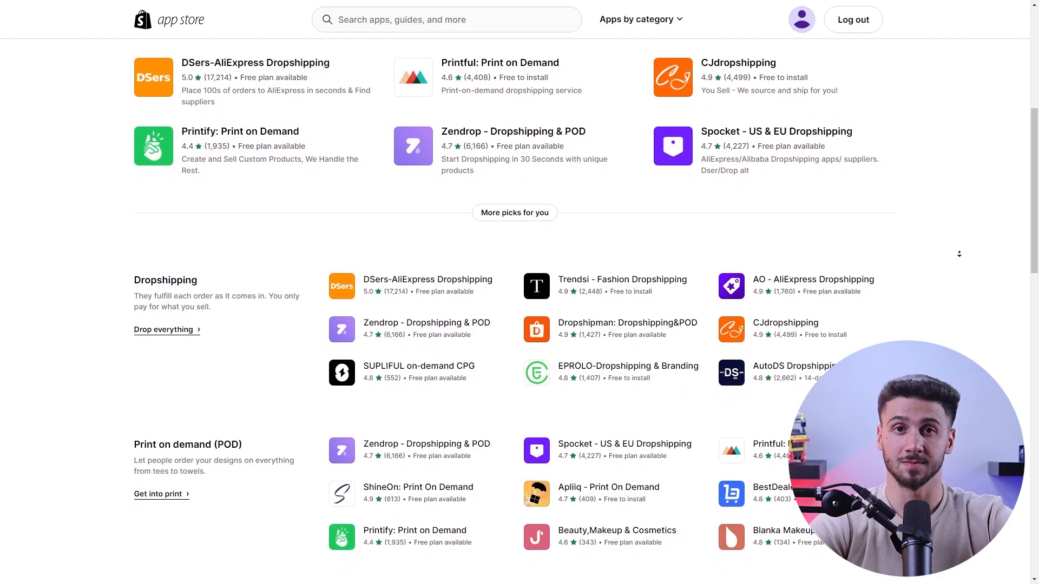
scroll("down", 3)
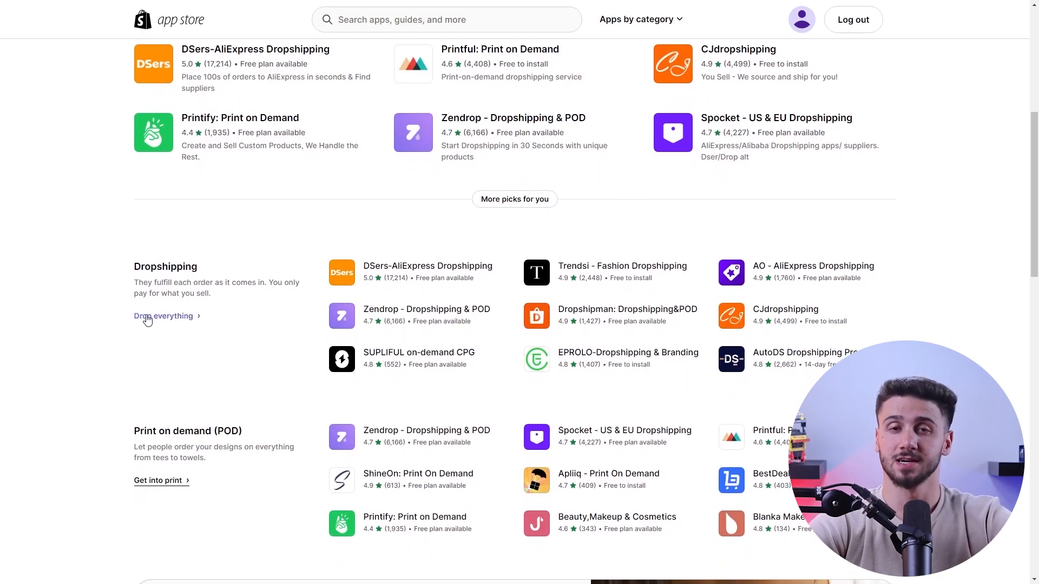
left_click(165, 316)
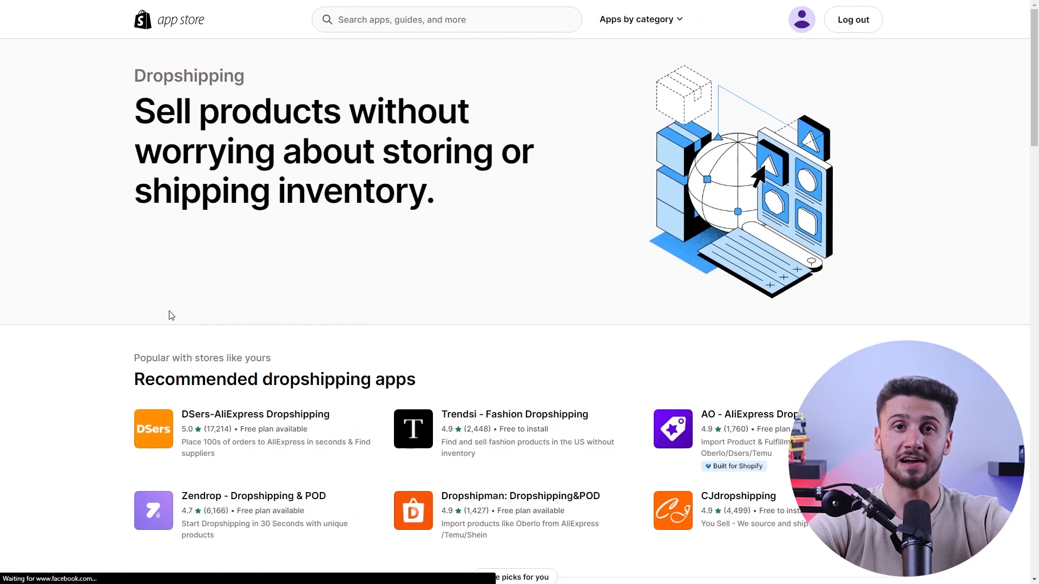